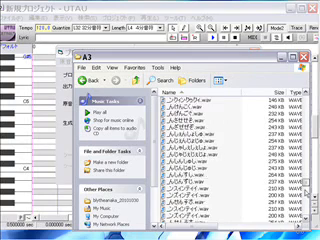
Bring up UTAU's menu of project commands for the new, empty song.
{"action": "scroll", "scroll_direction": "down", "scroll_amount": 3}
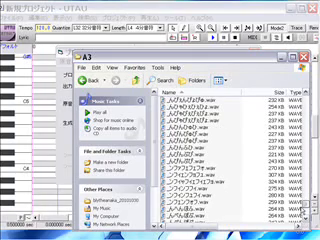
{"action": "scroll", "scroll_direction": "down", "scroll_amount": 3}
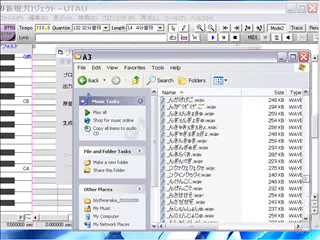
{"action": "scroll", "scroll_direction": "down", "scroll_amount": 3}
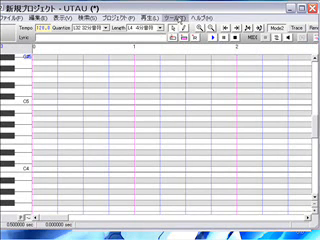
{"action": "left_click", "coordinate": [206, 16]}
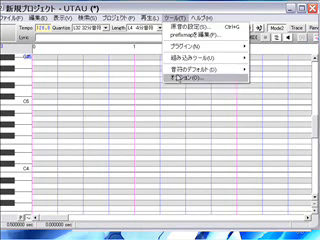